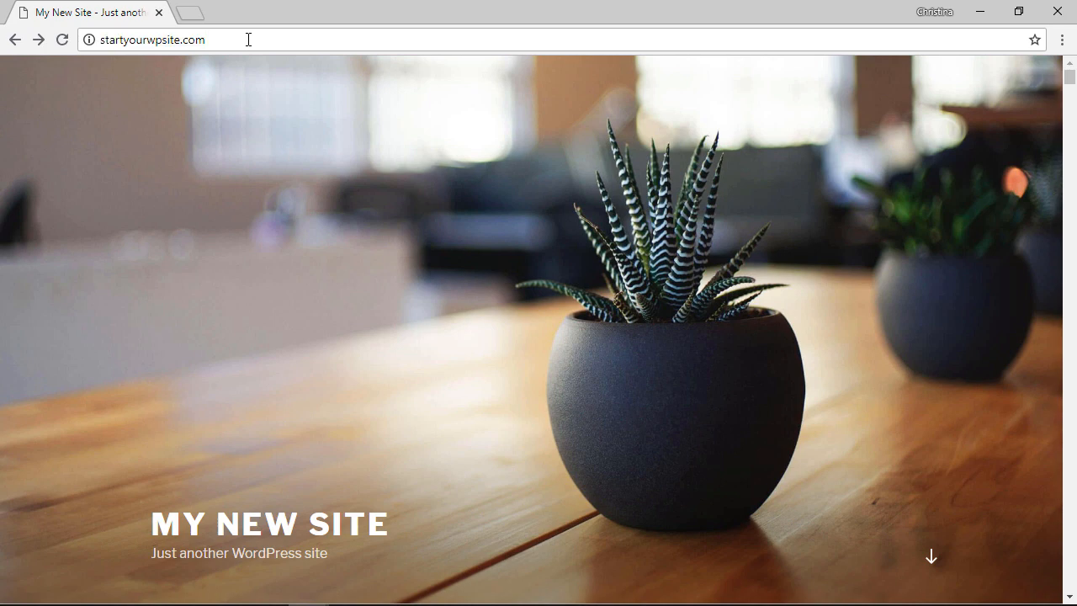
- Go to the site's /wp-admin/ address to reach the WordPress login page
type("/wp-admin/")
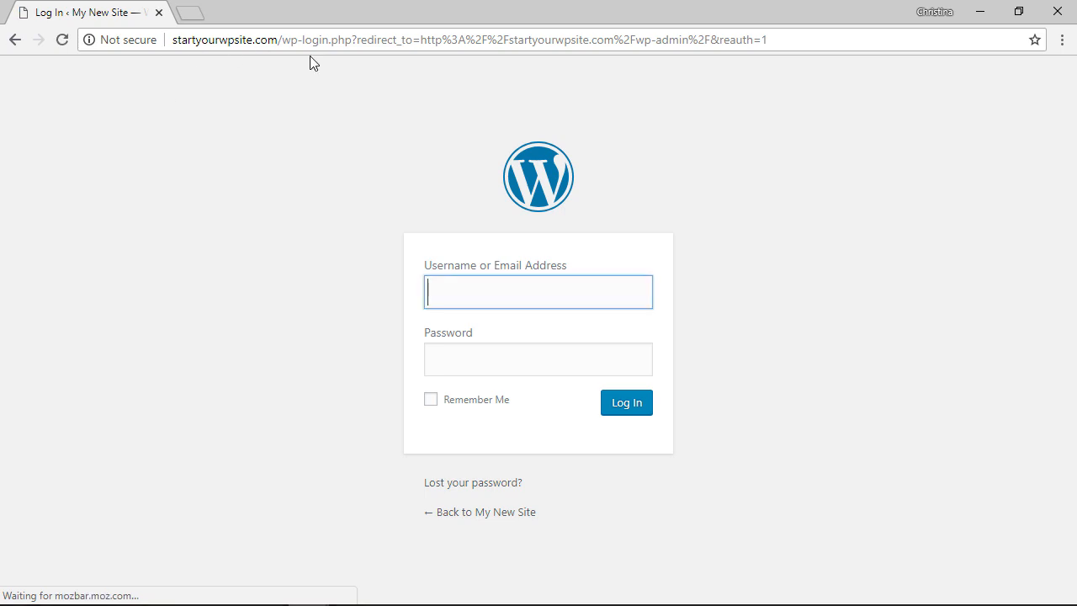
mouse_move(326, 141)
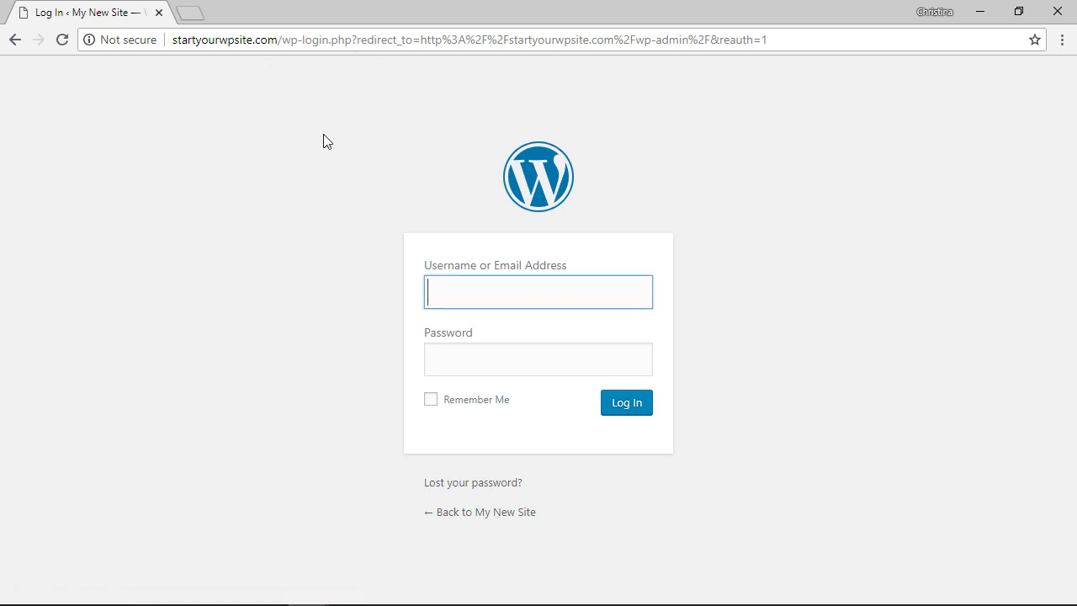
mouse_move(405, 346)
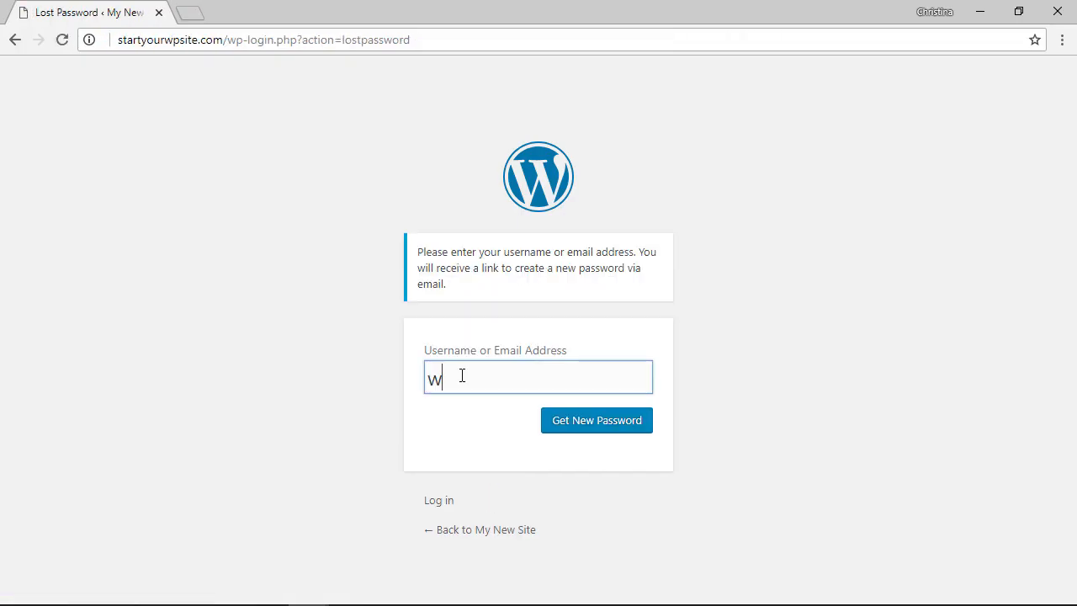
- Request a password reset for the wpbeginner account via Get New Password
type("pbeginner")
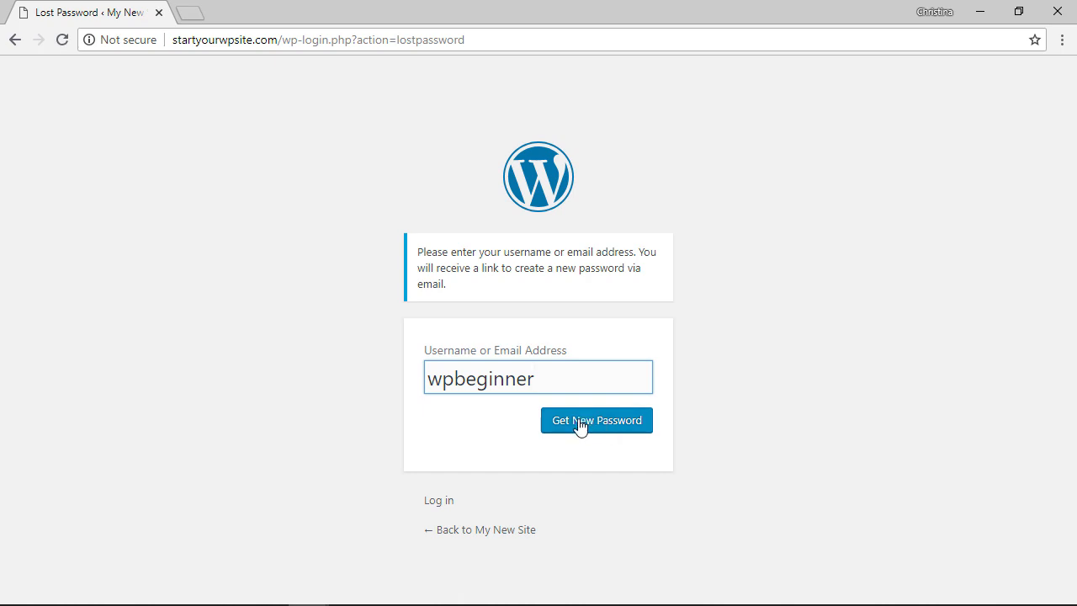
left_click(596, 421)
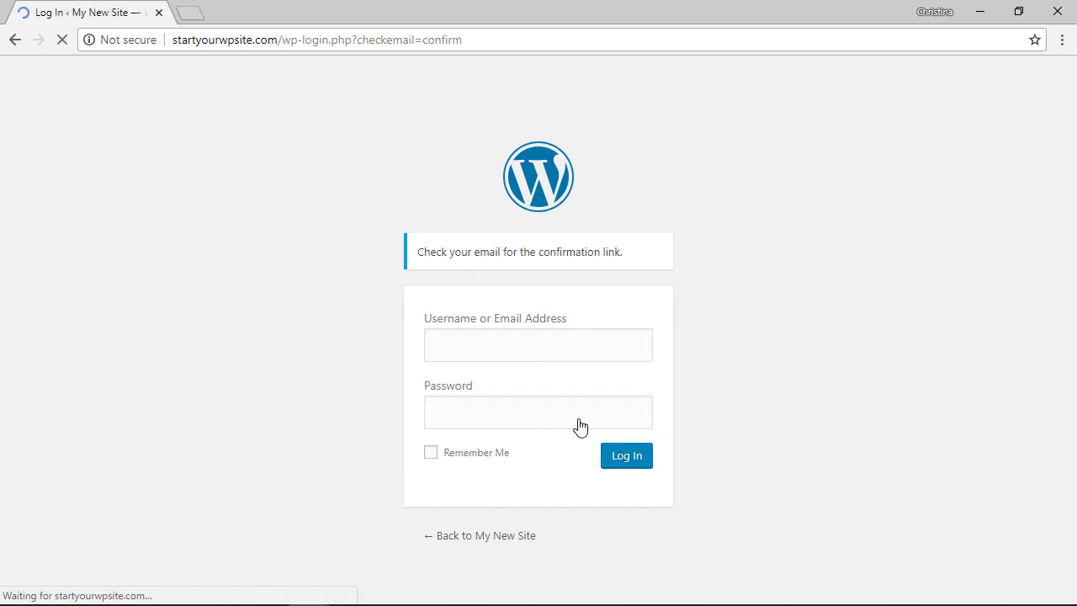
left_click(538, 343)
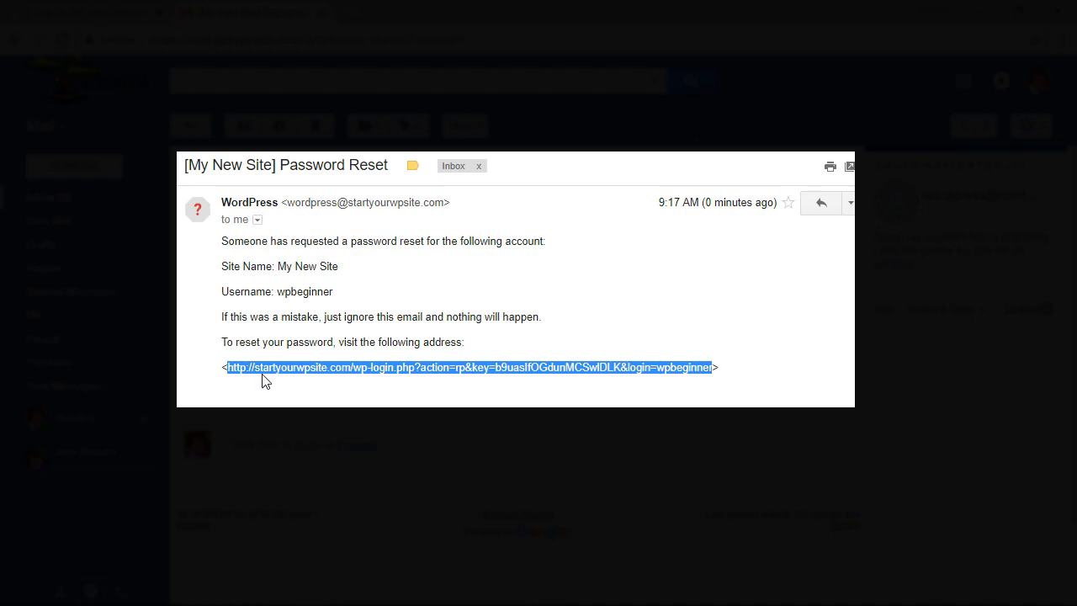
mouse_move(266, 377)
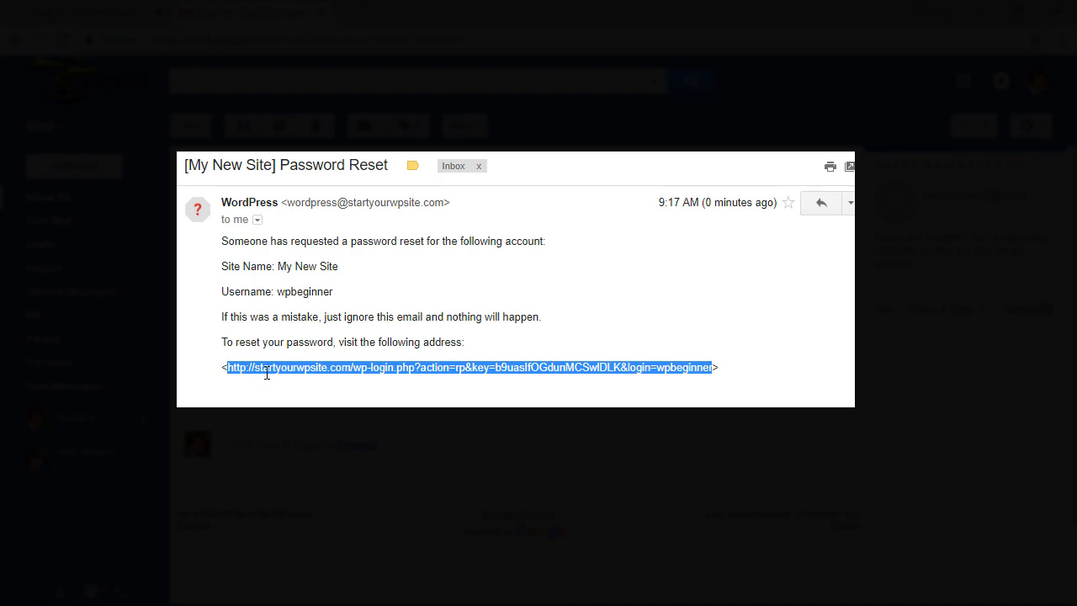
- Follow the reset link in the My New Site Password Reset email
left_click(470, 367)
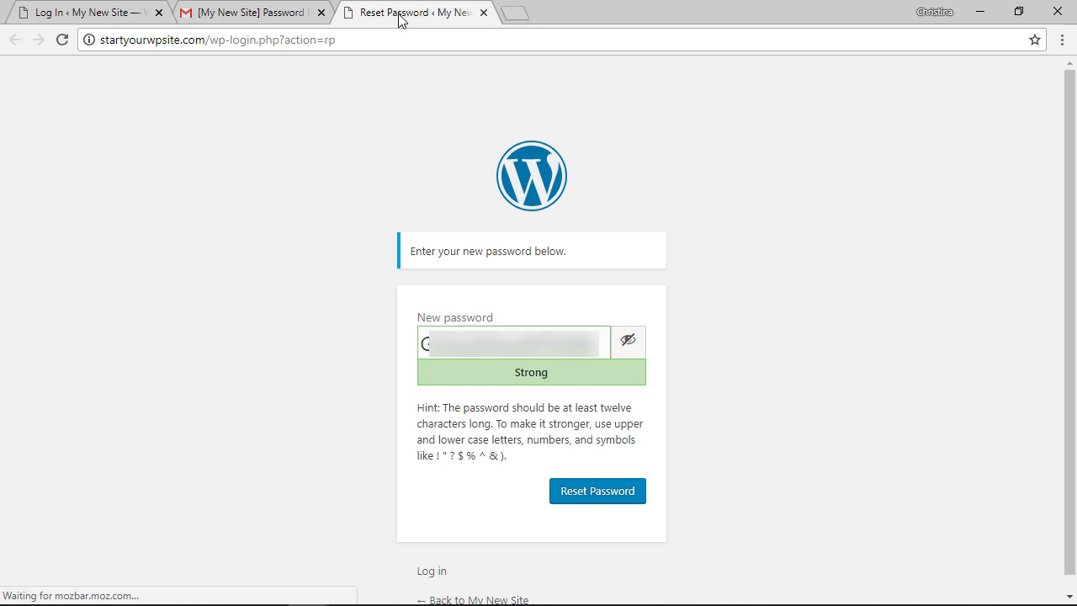
- Keep the generated Strong password and reset the account's password to it
left_click(596, 492)
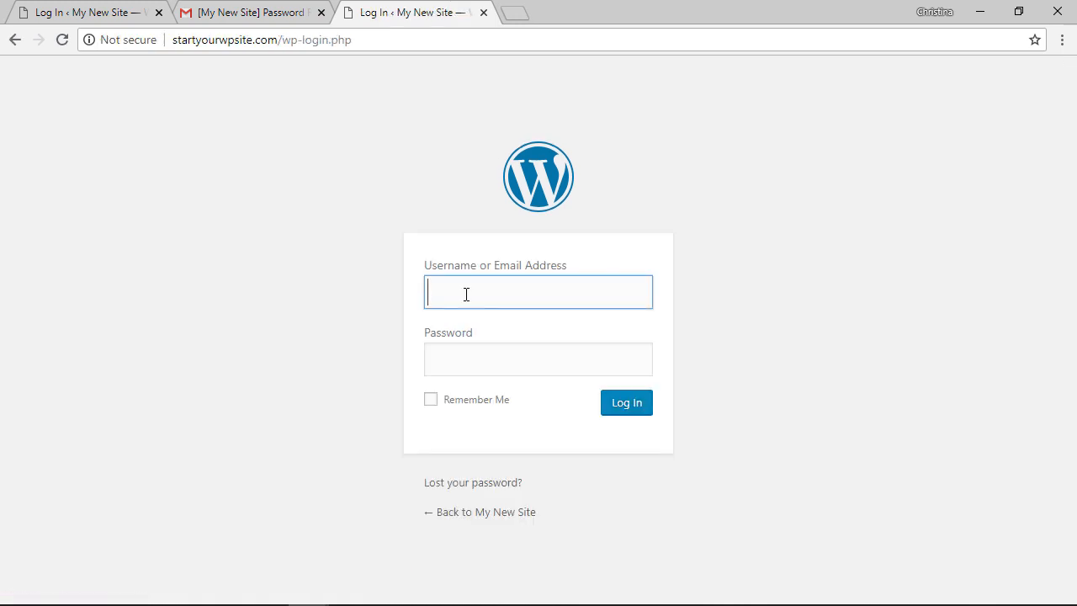
- Log in as wpbeginner with the new password to reach the My New Site Dashboard
type("wpbeginner")
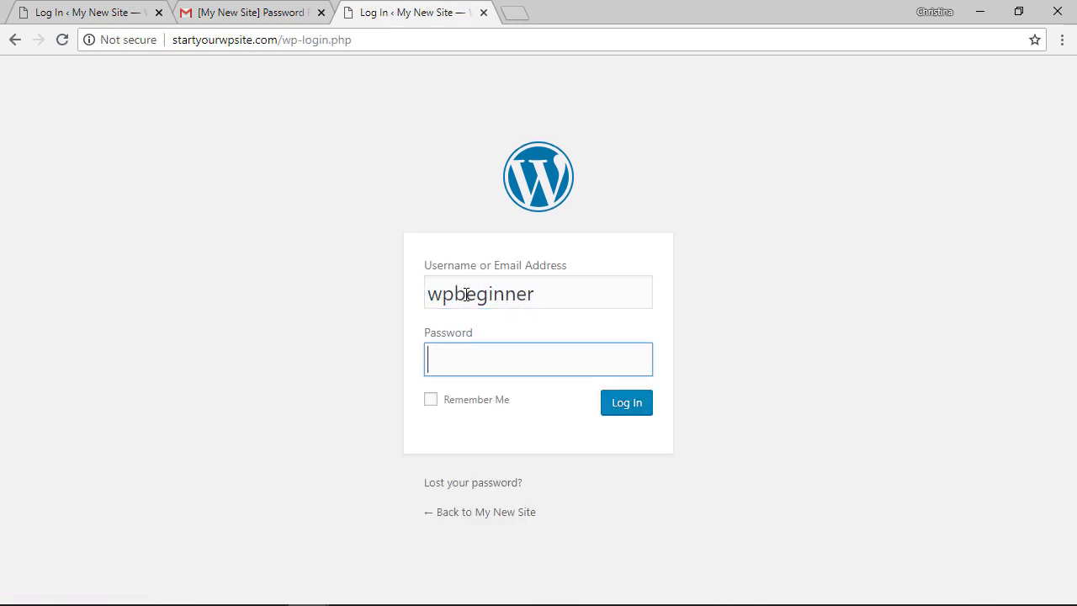
left_click(626, 402)
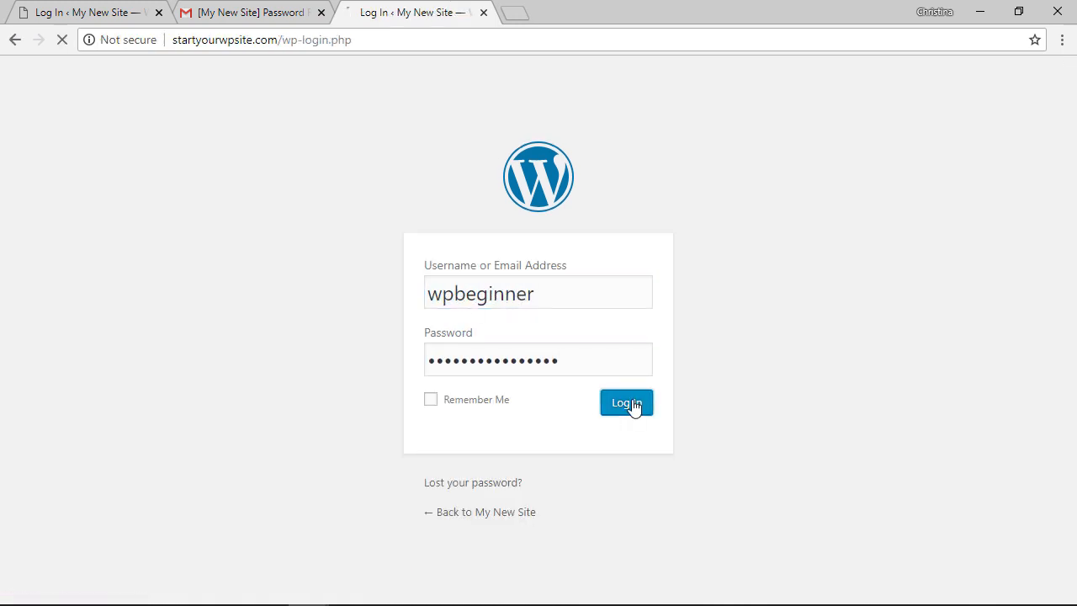
left_click(626, 404)
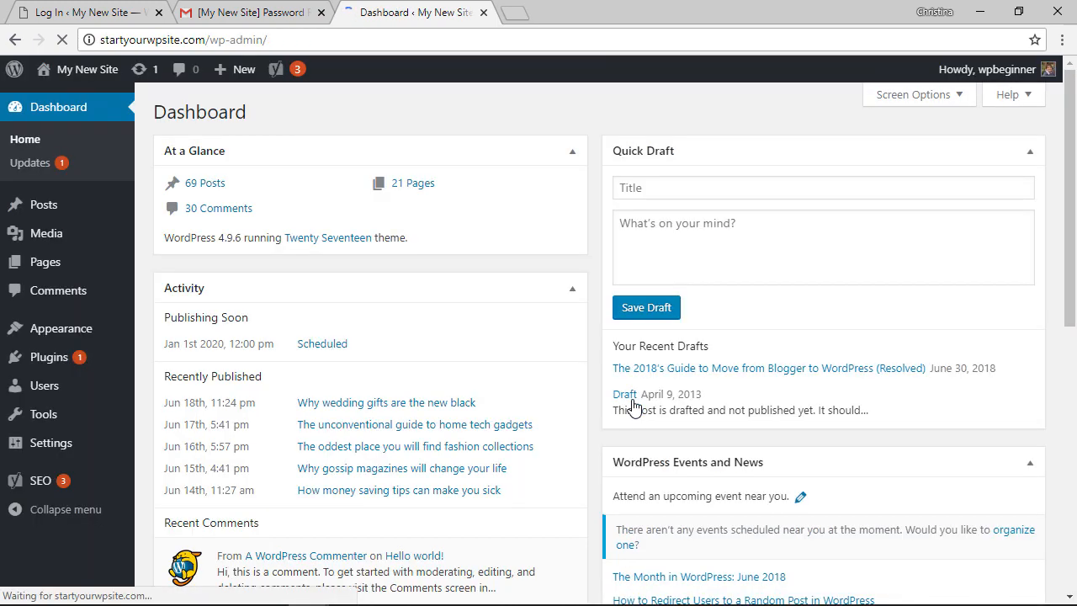